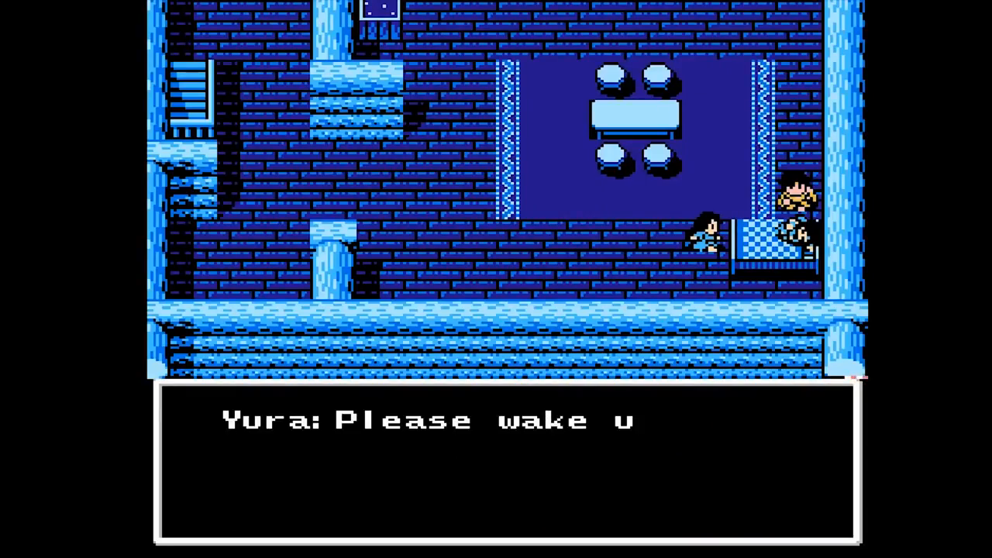
# Advance through the game's dialogue lines before switching to the NESROM folder
pyautogui.press('enter')
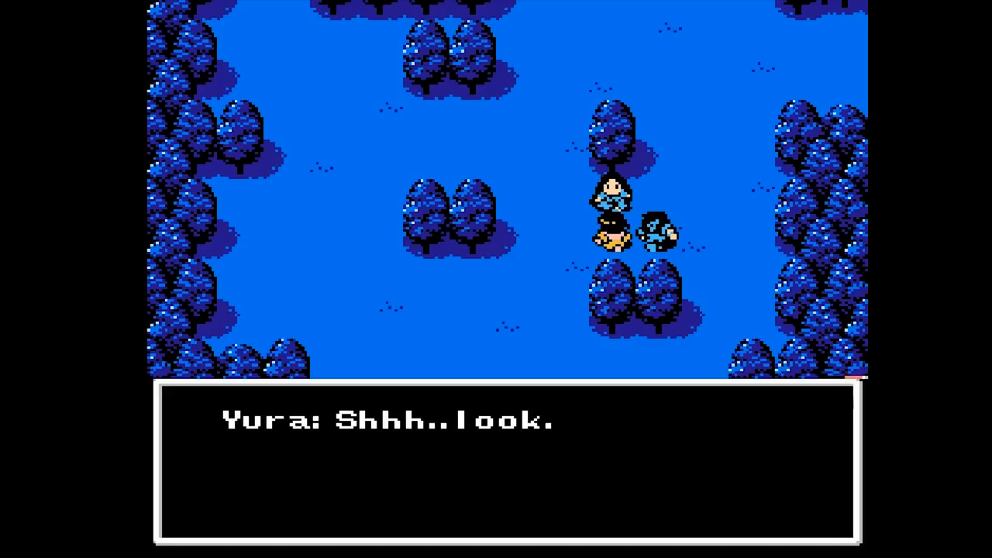
pyautogui.press('enter')
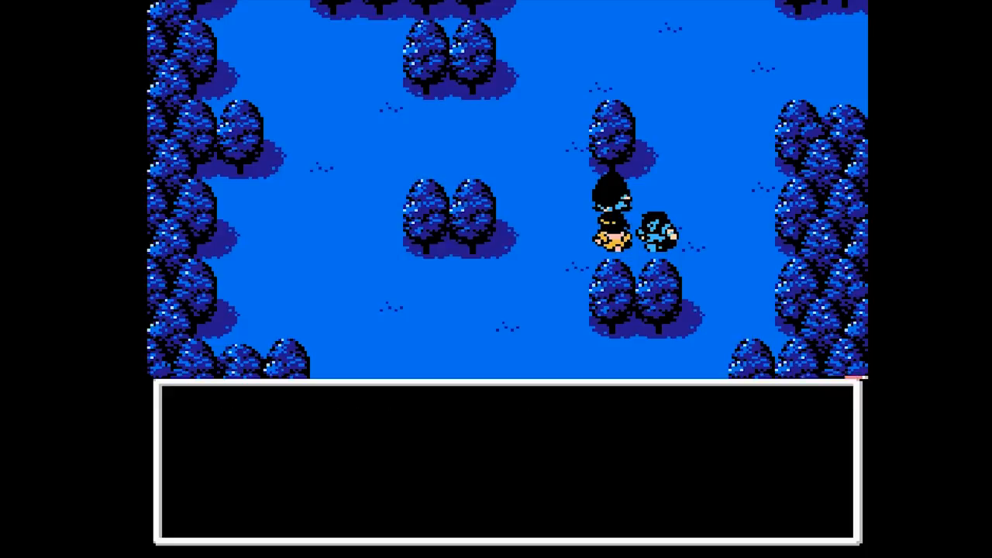
pyautogui.press('Down')
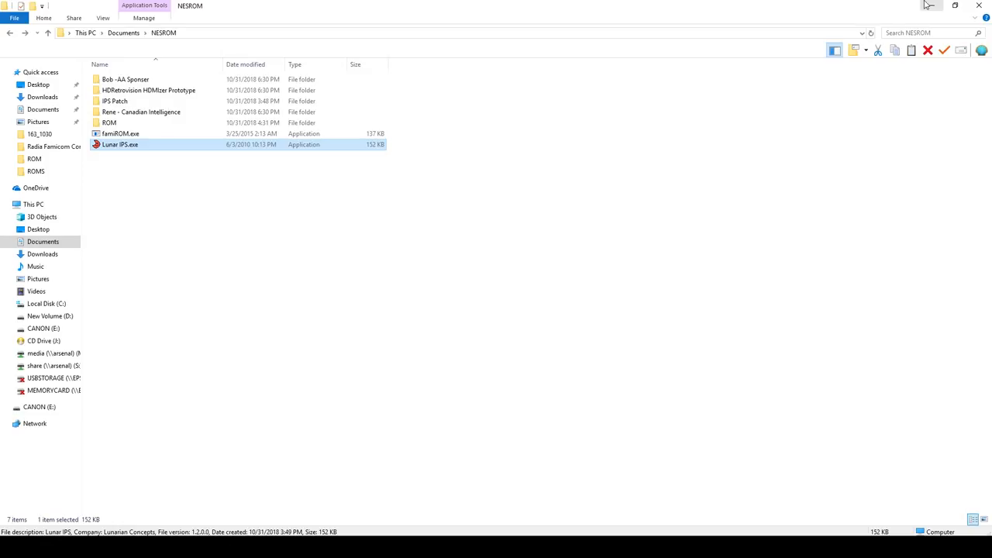
pyautogui.moveTo(120, 145)
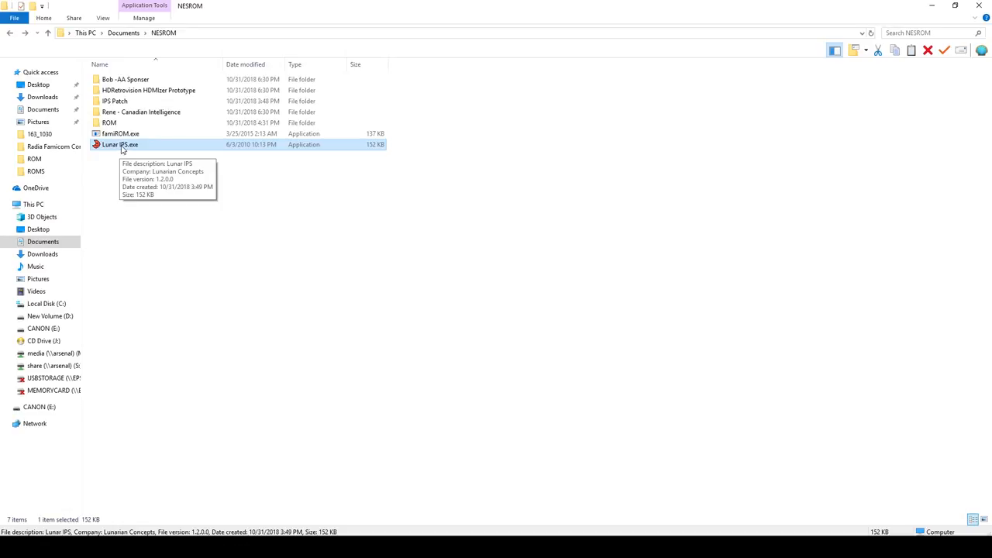
# Patch Radia Senki (Japan).nes with the IPS file in Lunar IPS and dismiss Patching Complete
pyautogui.doubleClick(120, 144)
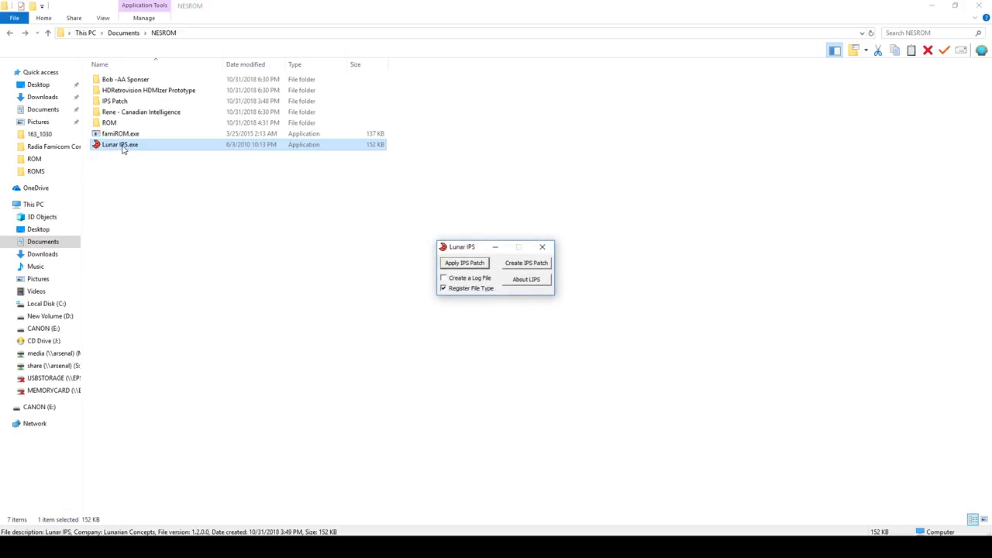
pyautogui.click(465, 263)
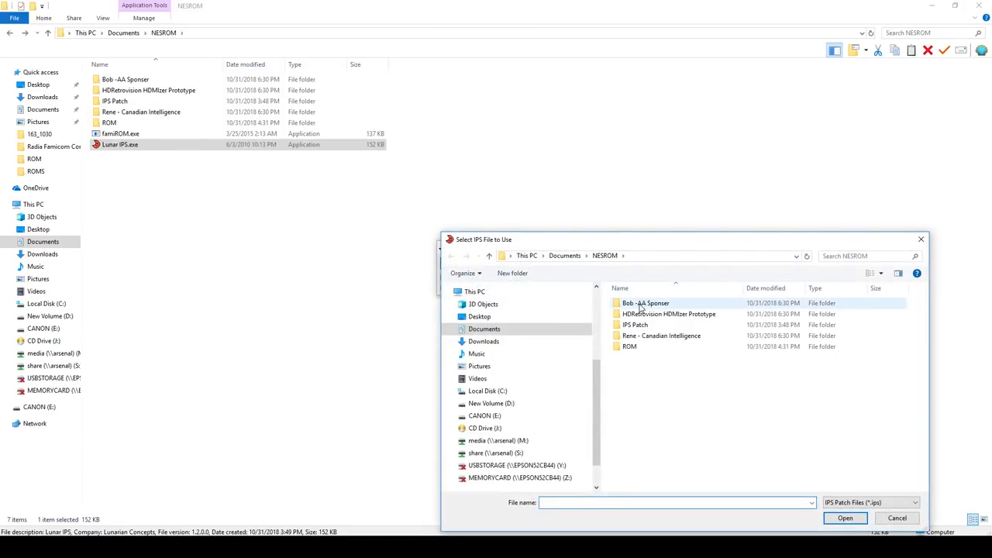
pyautogui.click(634, 325)
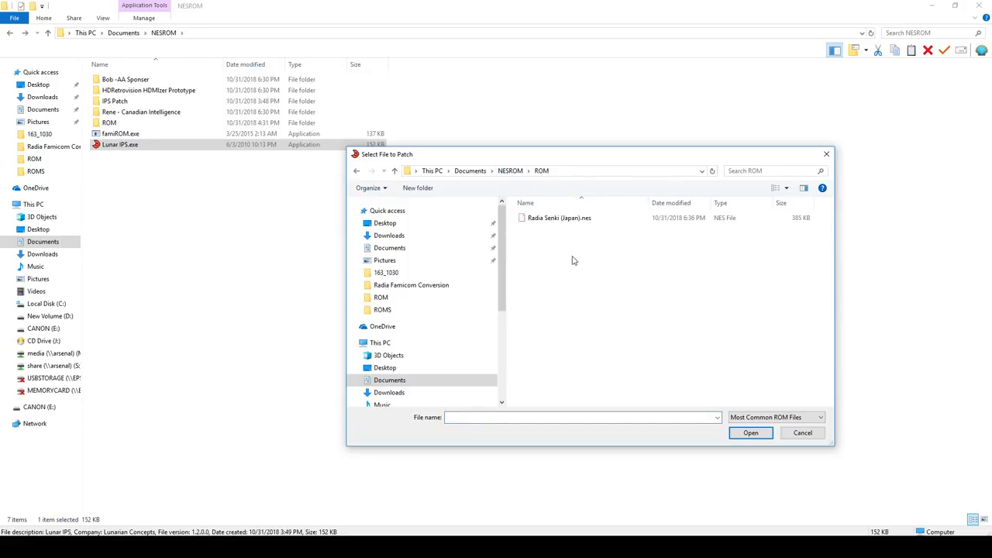
pyautogui.click(559, 218)
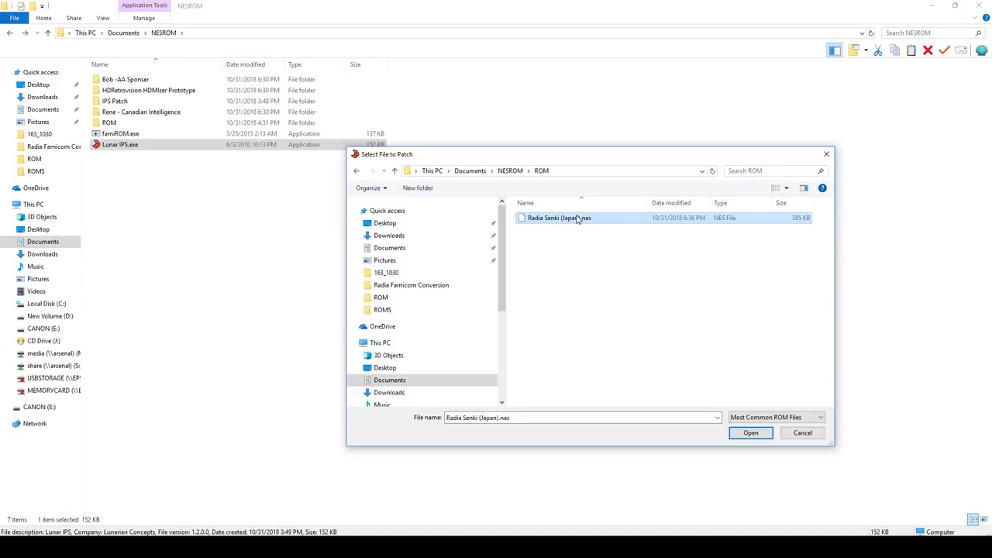
pyautogui.click(750, 433)
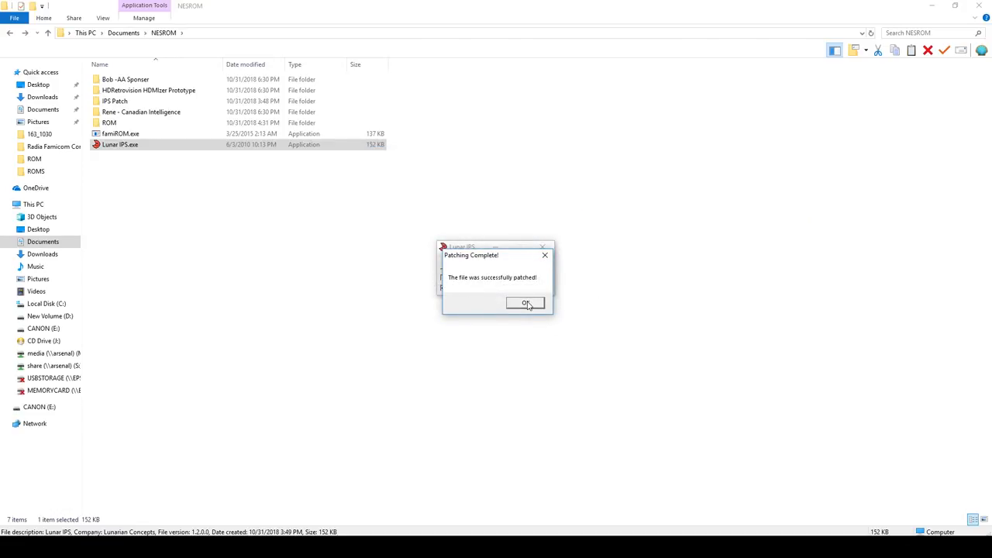
pyautogui.click(526, 303)
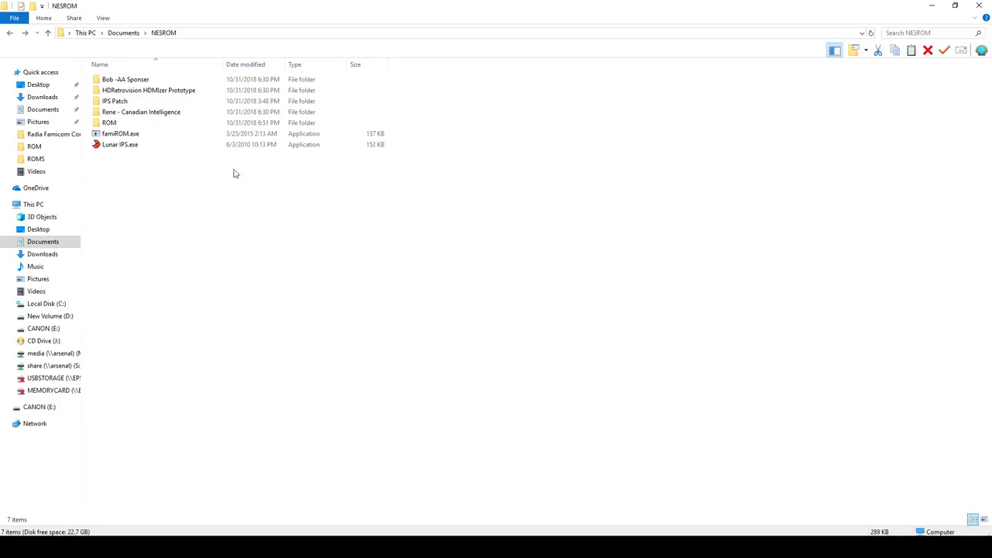
# Load Radia Senki (Japan).nes in famiROM and review its 256KB PRG / 128KB CHR info
pyautogui.click(121, 133)
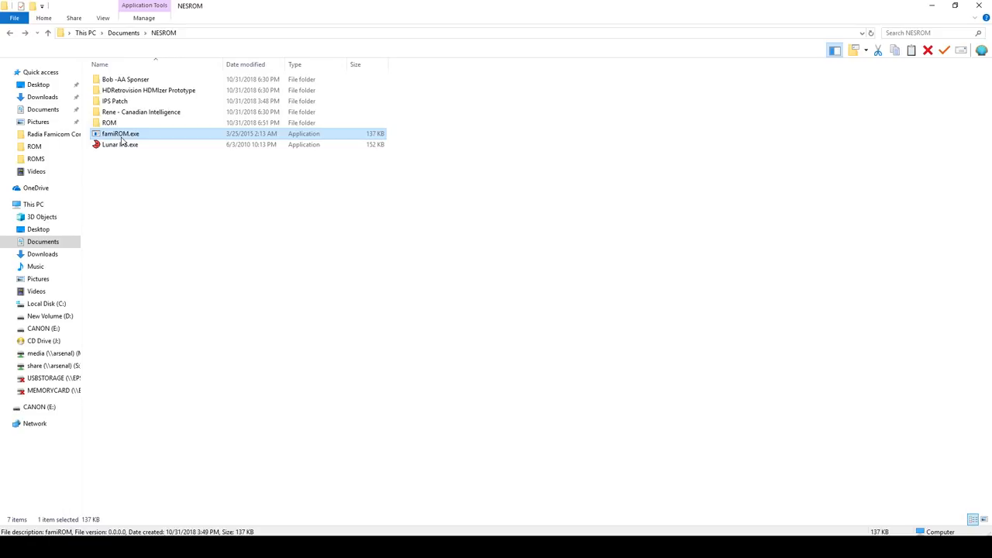
pyautogui.doubleClick(120, 134)
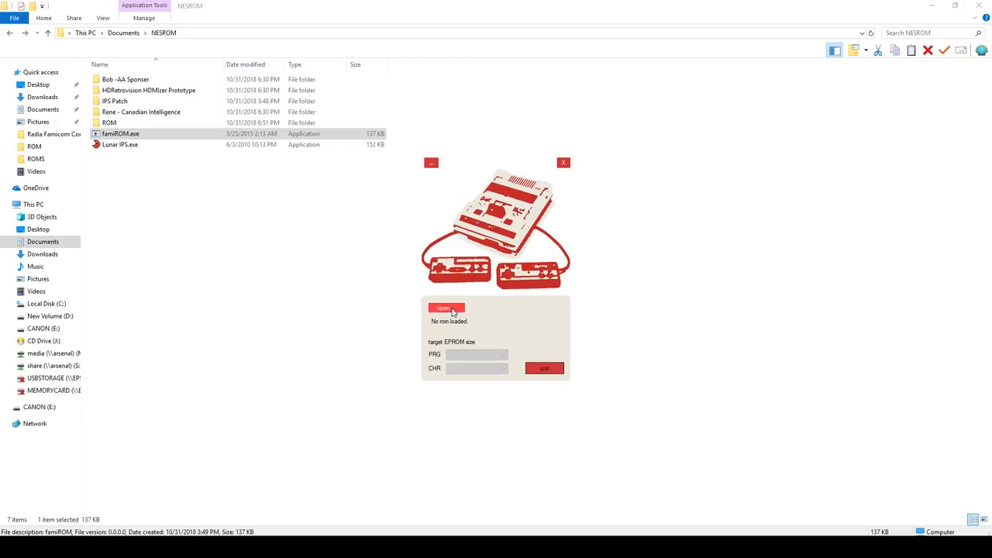
pyautogui.click(444, 308)
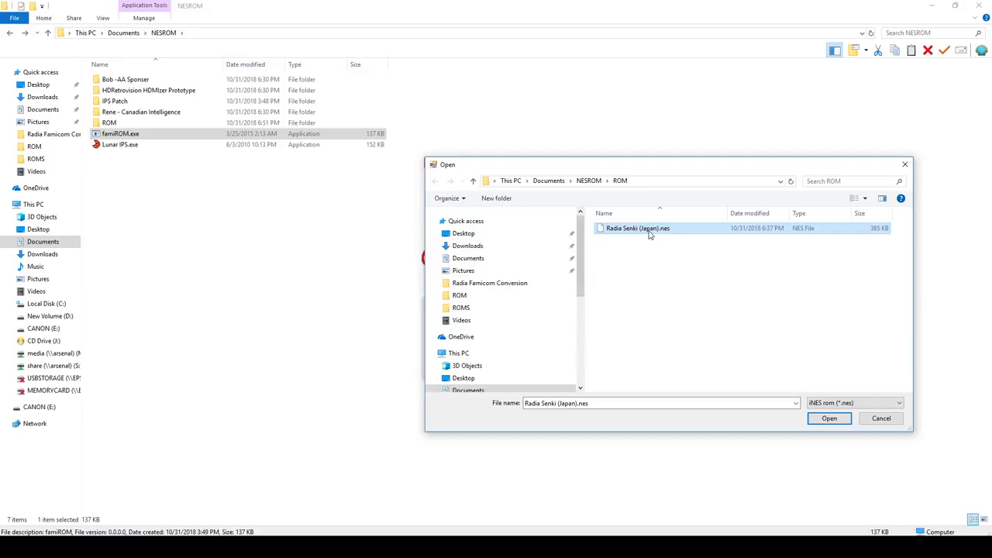
pyautogui.click(828, 419)
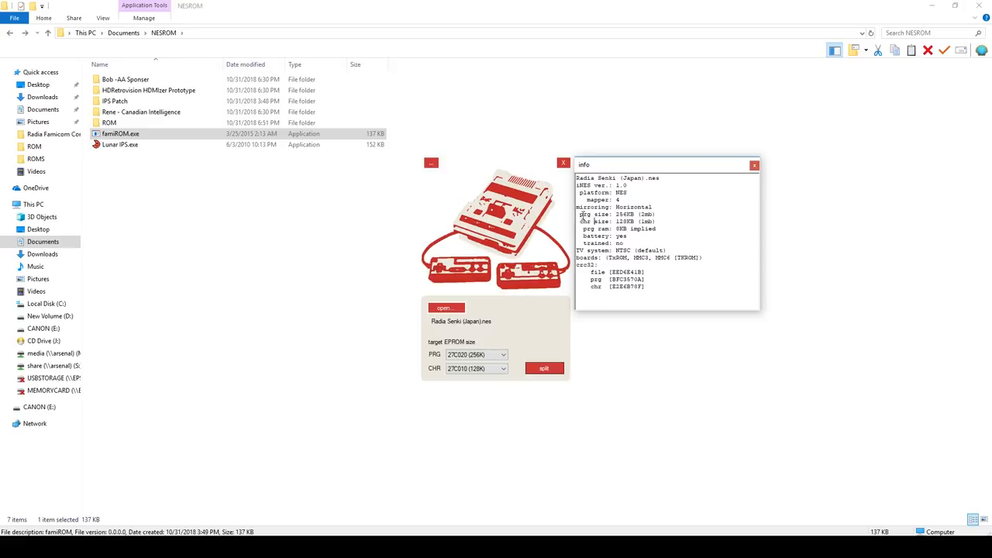
pyautogui.moveTo(579, 215); pyautogui.dragTo(655, 221)
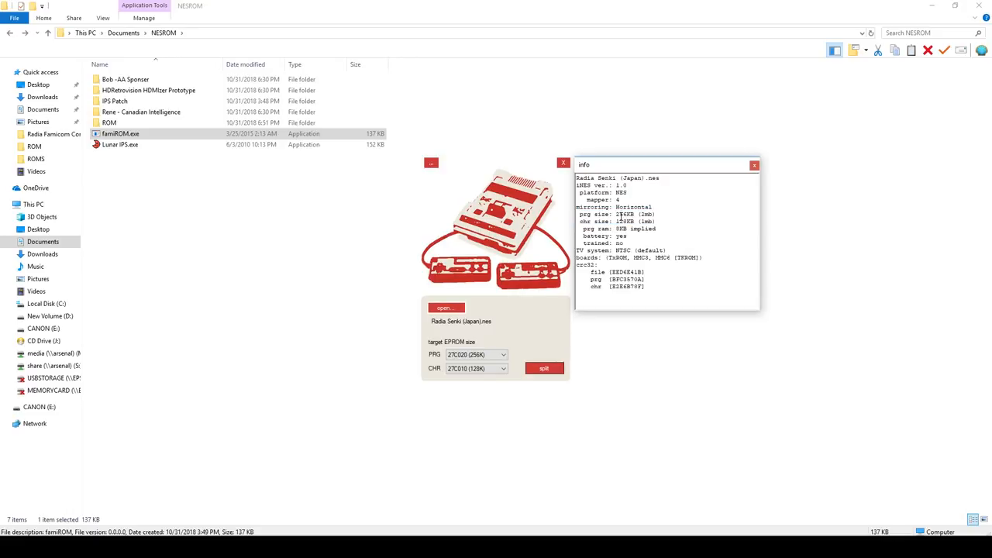
pyautogui.click(503, 354)
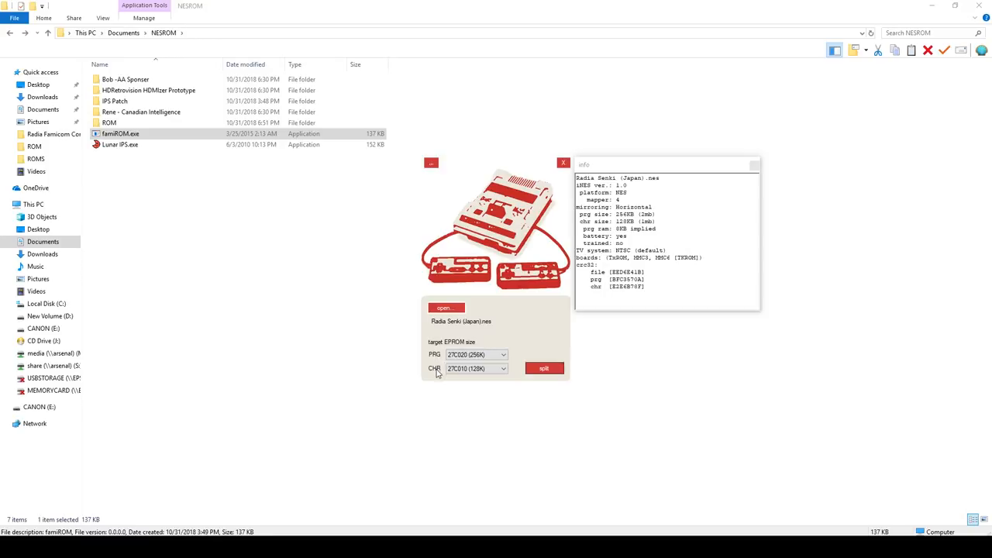
# Choose 27C020 (256K) as the CHR EPROM size
pyautogui.click(502, 368)
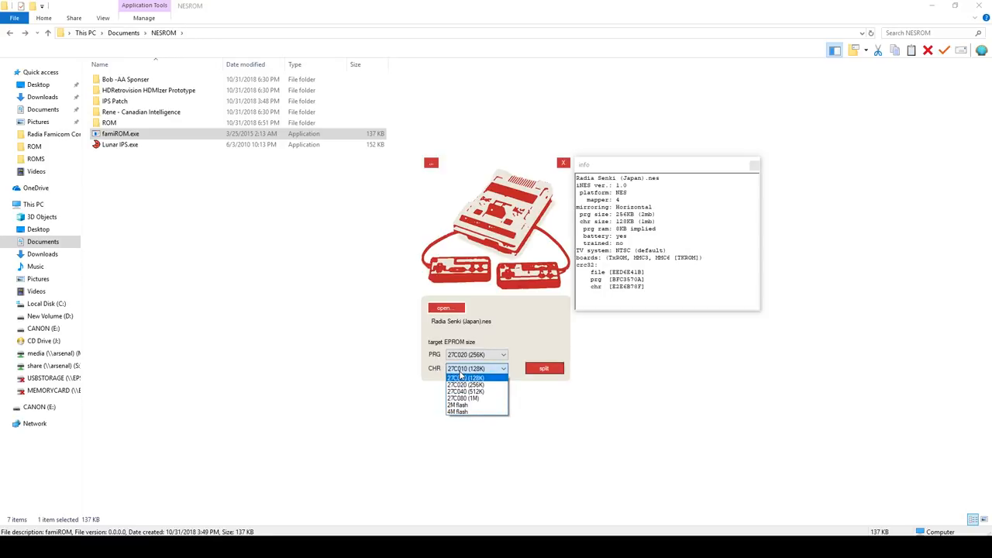
pyautogui.moveTo(465, 385)
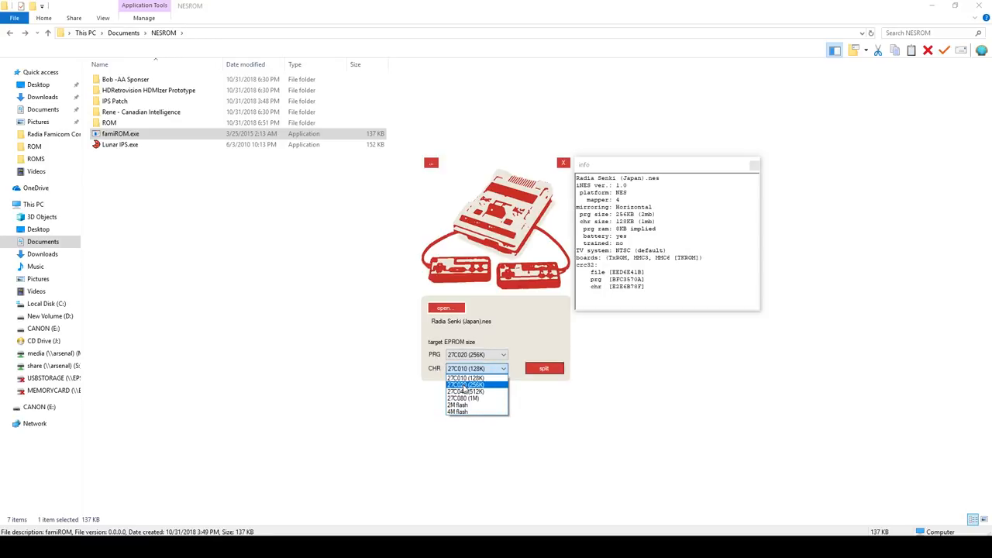
pyautogui.click(476, 385)
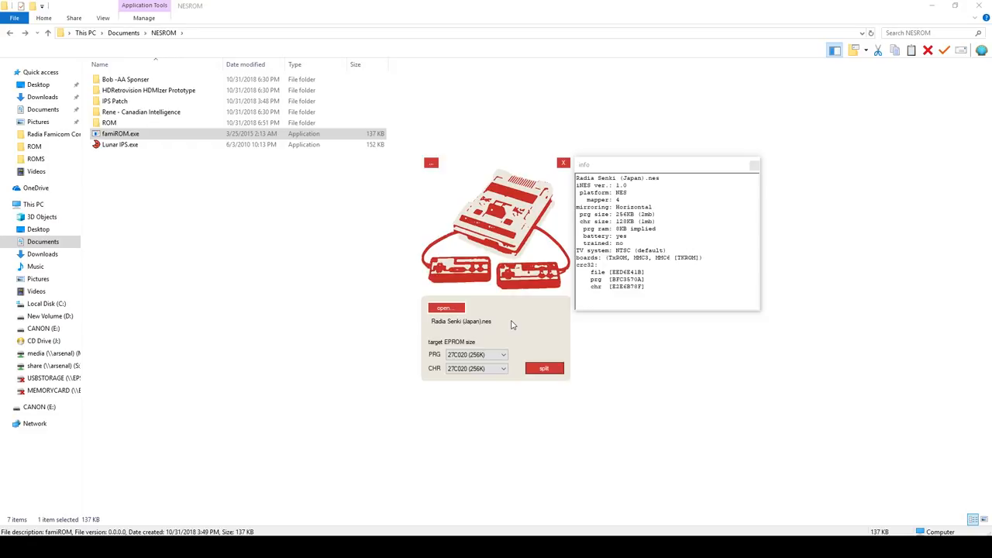
pyautogui.moveTo(519, 327)
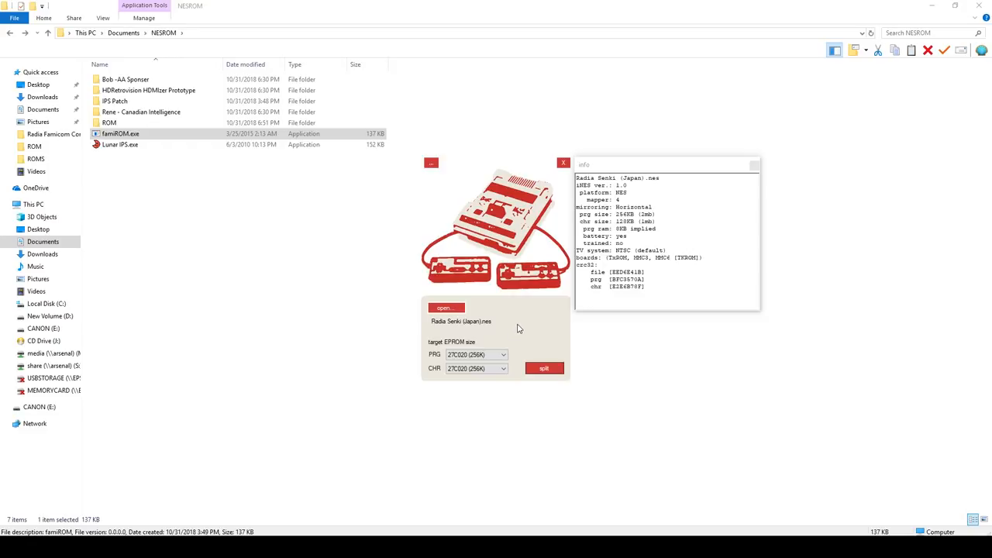
pyautogui.moveTo(531, 321)
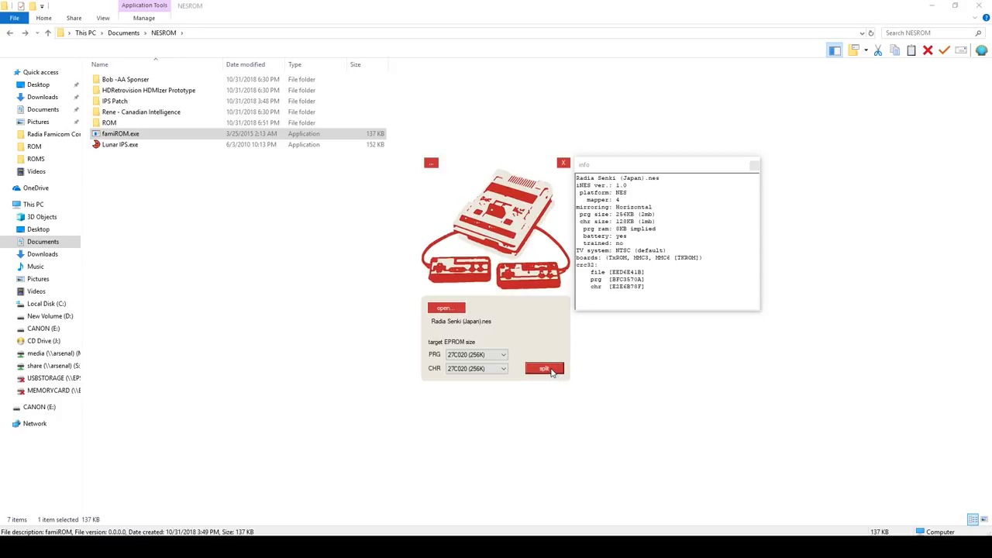
# Split the ROM in famiROM and open the ROM folder
pyautogui.click(544, 368)
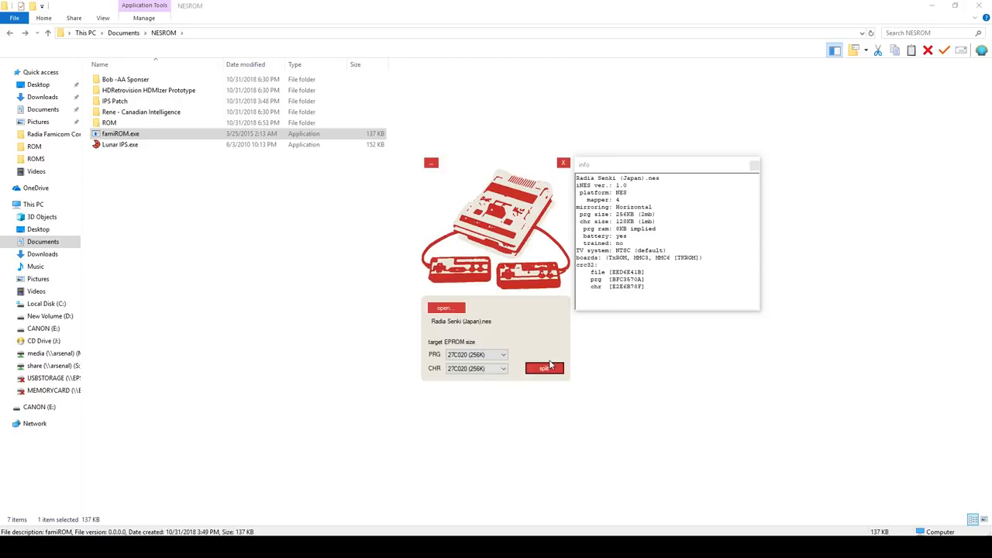
pyautogui.moveTo(539, 338)
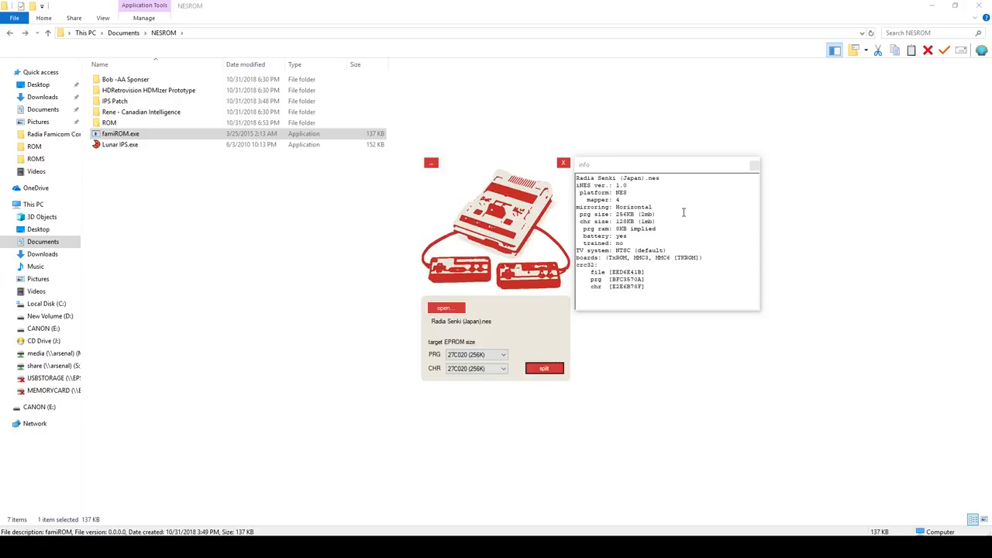
pyautogui.click(109, 123)
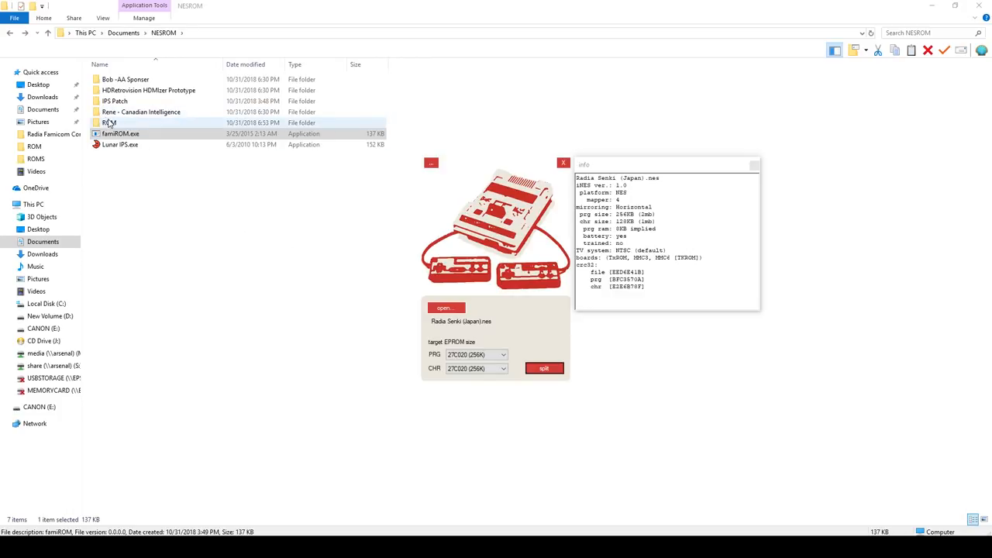
pyautogui.doubleClick(109, 122)
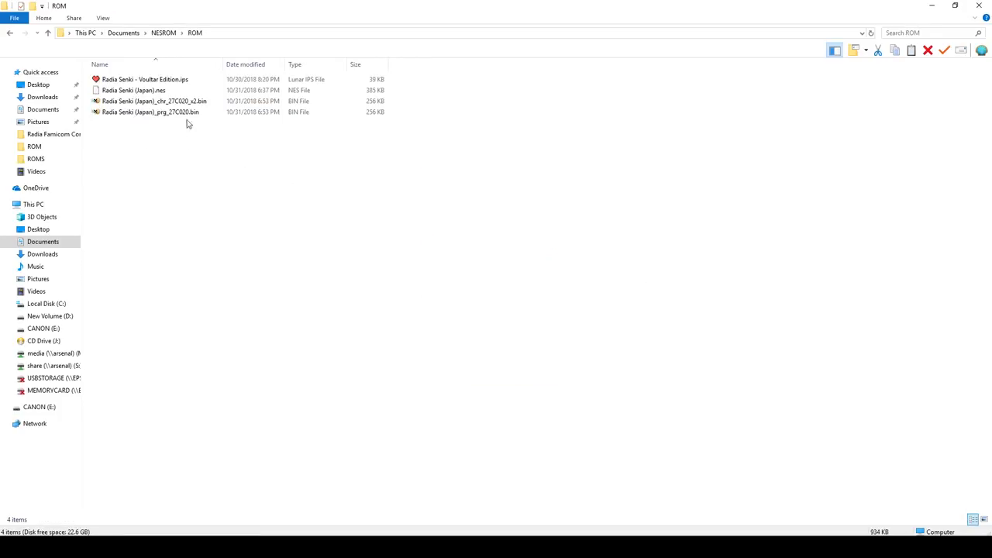
# Check that the padded CHR and PRG BIN files are each 256 KB
pyautogui.click(150, 112)
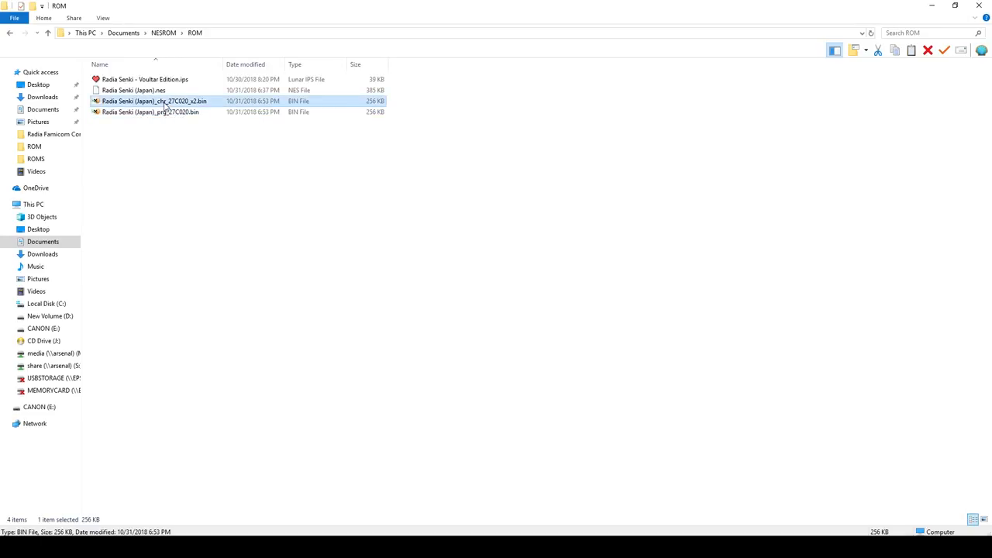
pyautogui.click(150, 112)
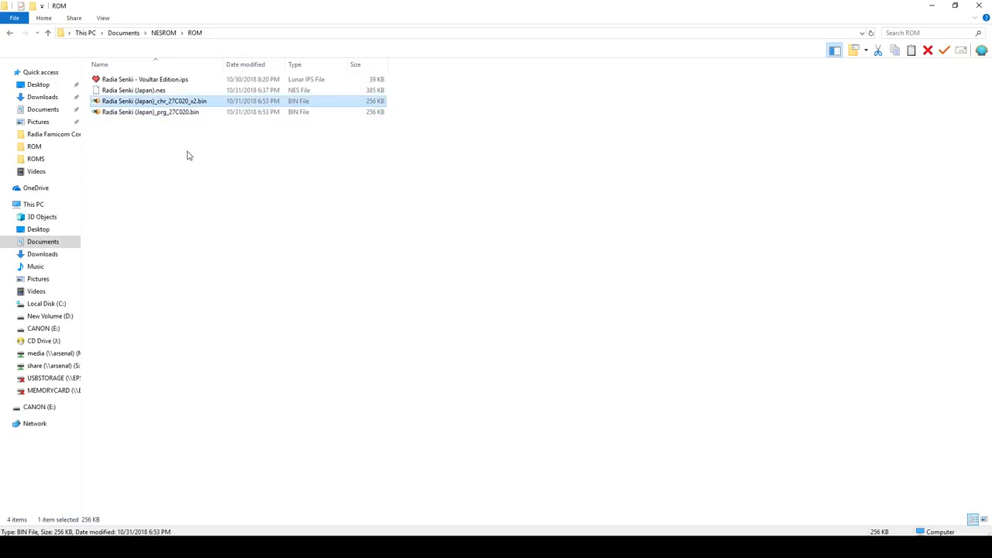
pyautogui.click(151, 112)
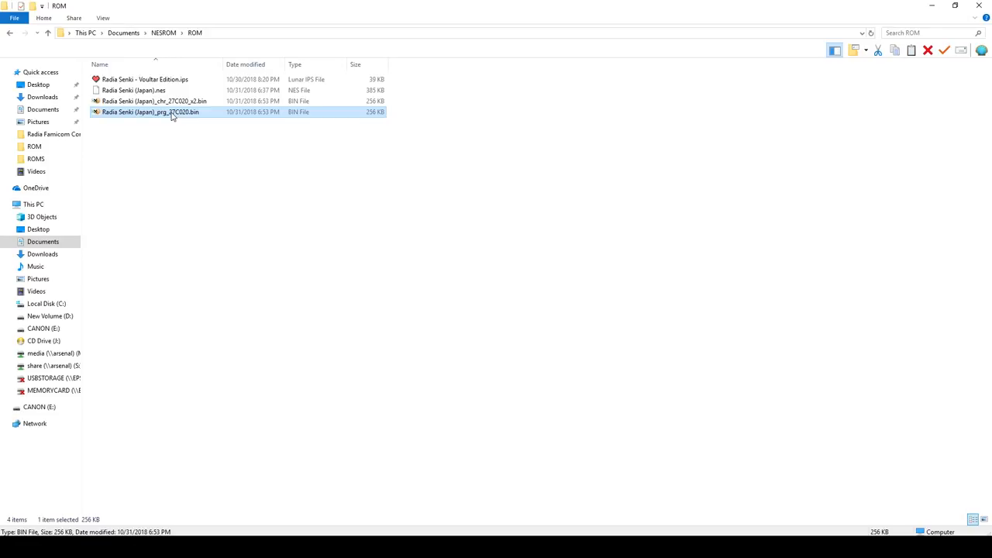
pyautogui.click(155, 100)
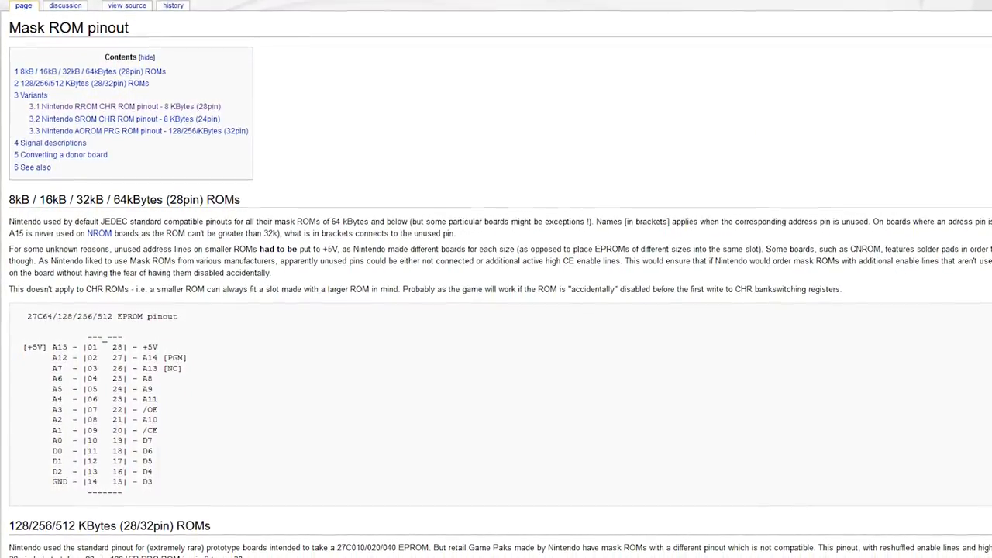
# Scroll down the Mask ROM wiki page to the 27C64/128/256/512 EPROM pinout diagram
pyautogui.scroll(-3)
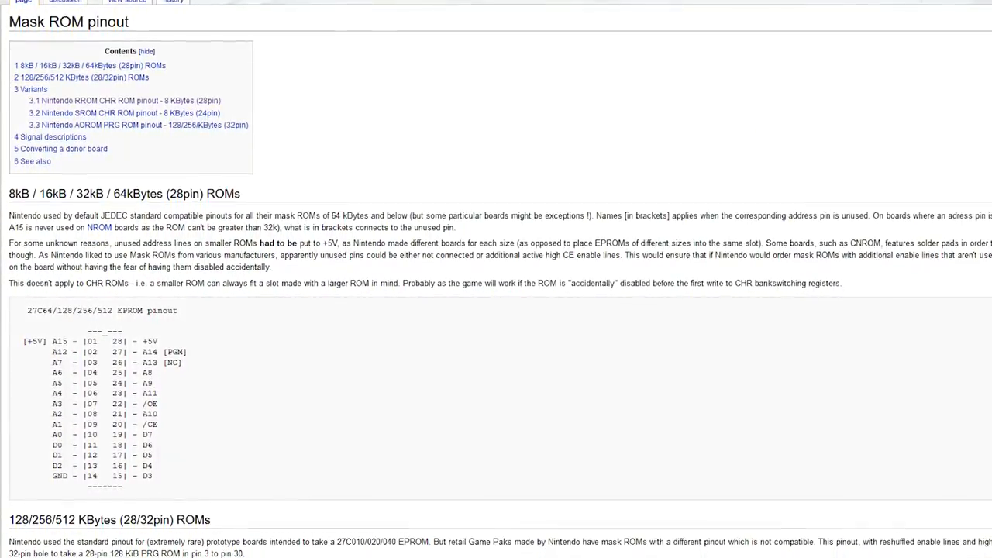